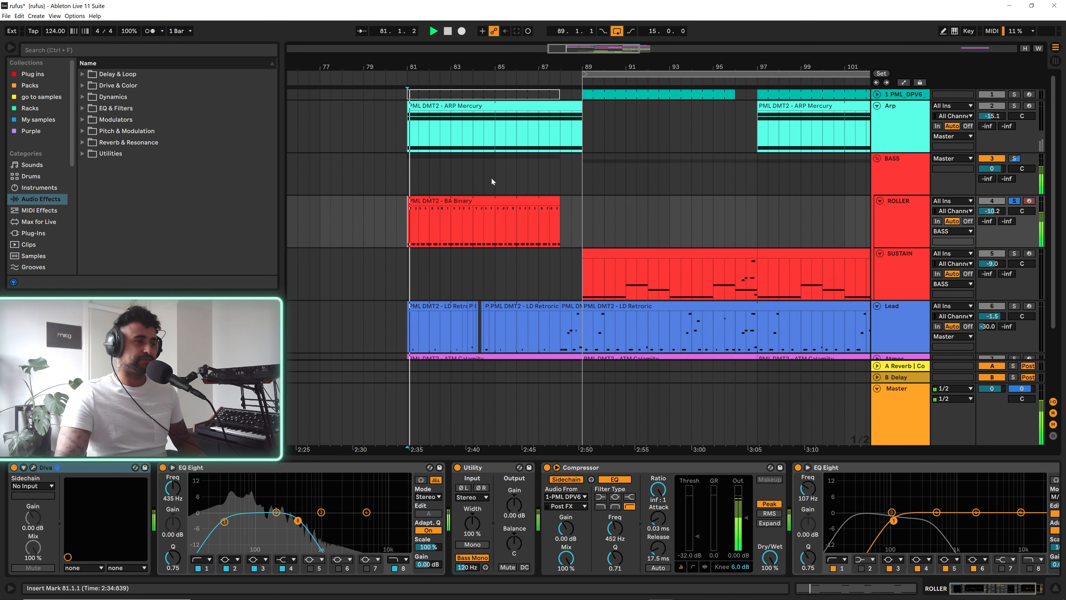
# - Open the PML DMT2 - BA Binary clip on ROLLER in the piano roll, showing its F2–F3 notes
pyautogui.click(454, 202)
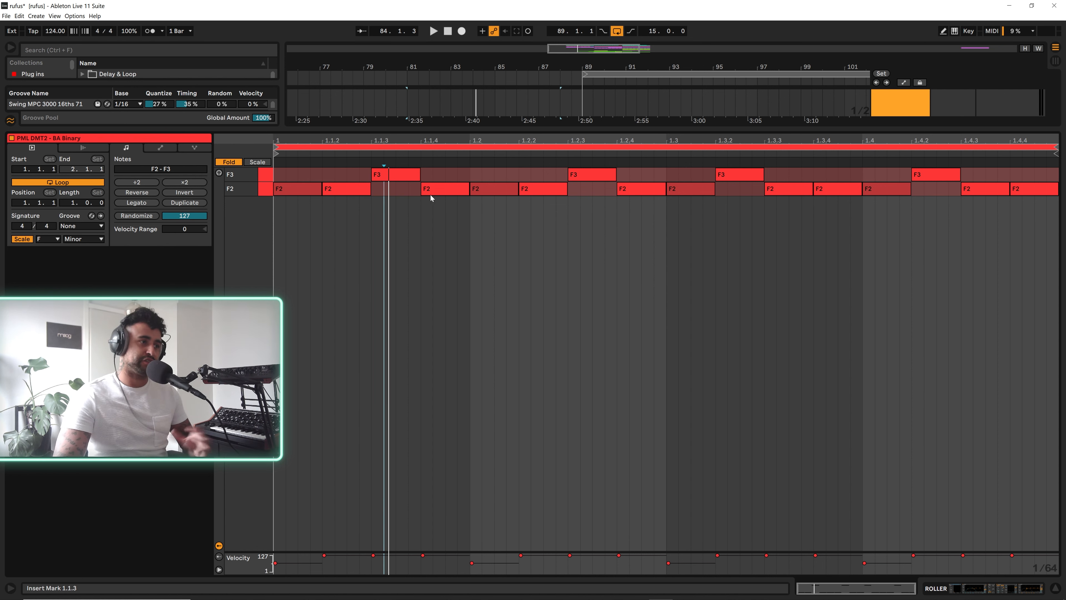
pyautogui.moveTo(585, 312)
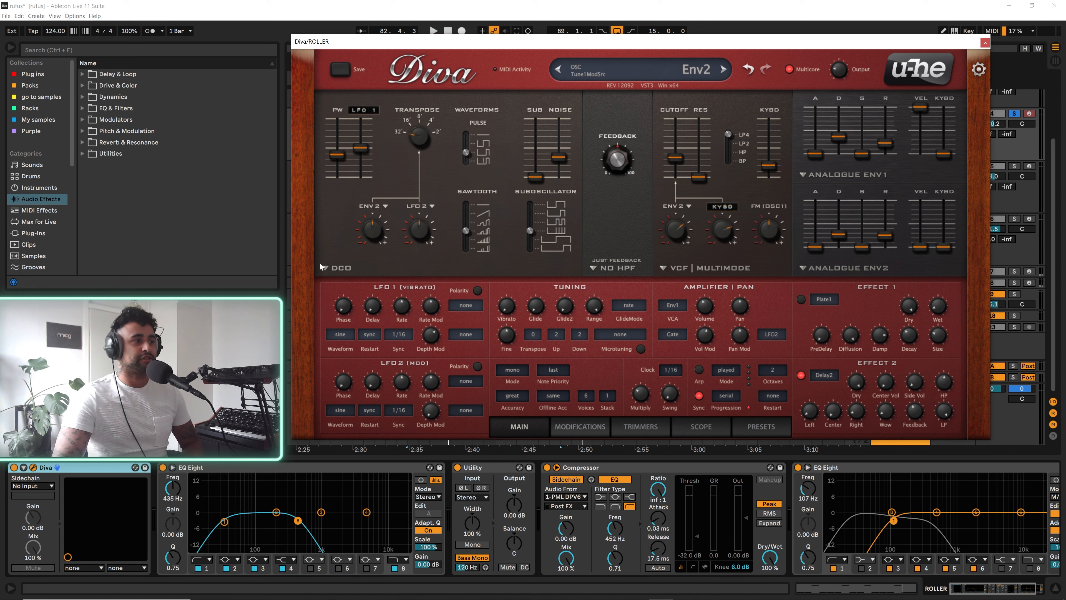
# - Inspect Diva's oscillator model setting on the ROLLER bass patch
pyautogui.click(723, 69)
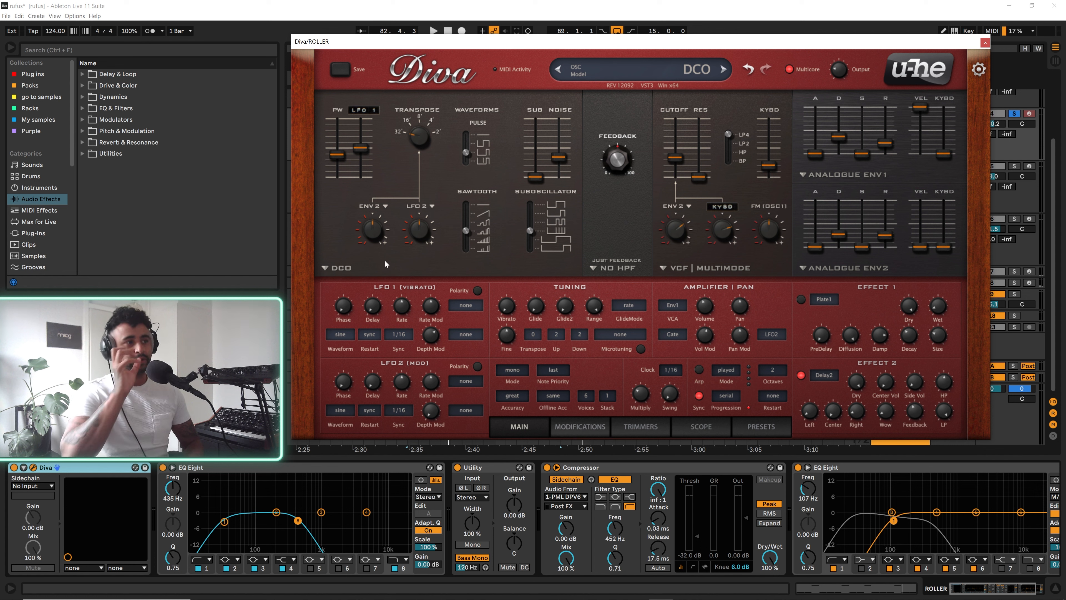
pyautogui.click(722, 69)
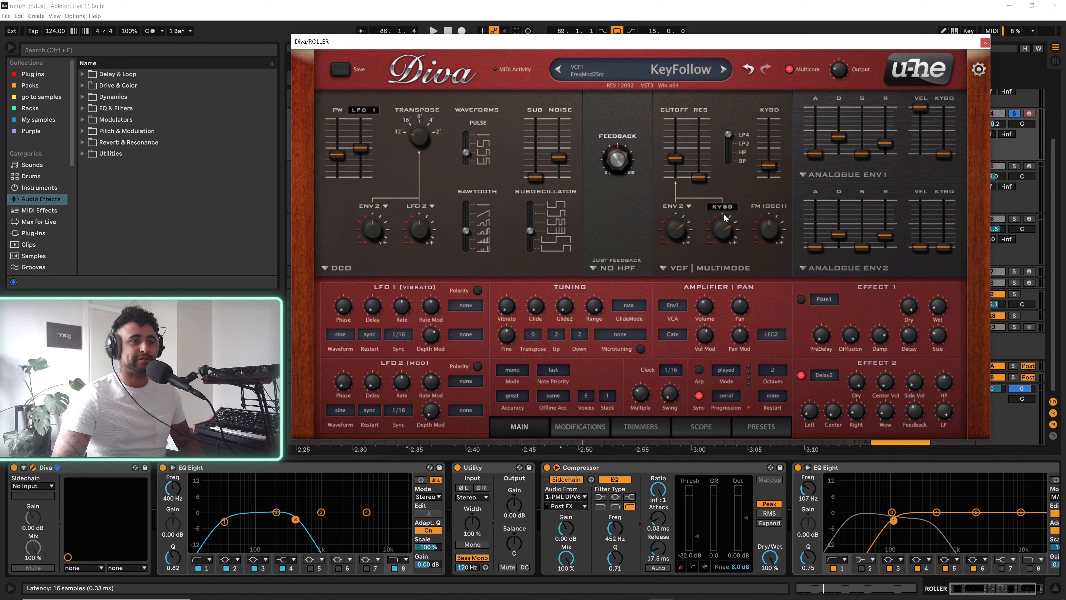
# - Sweep Diva's VCF cutoff up to about 143 and back down during playback, then close the Diva window
pyautogui.moveTo(676, 160); pyautogui.dragTo(678, 180)
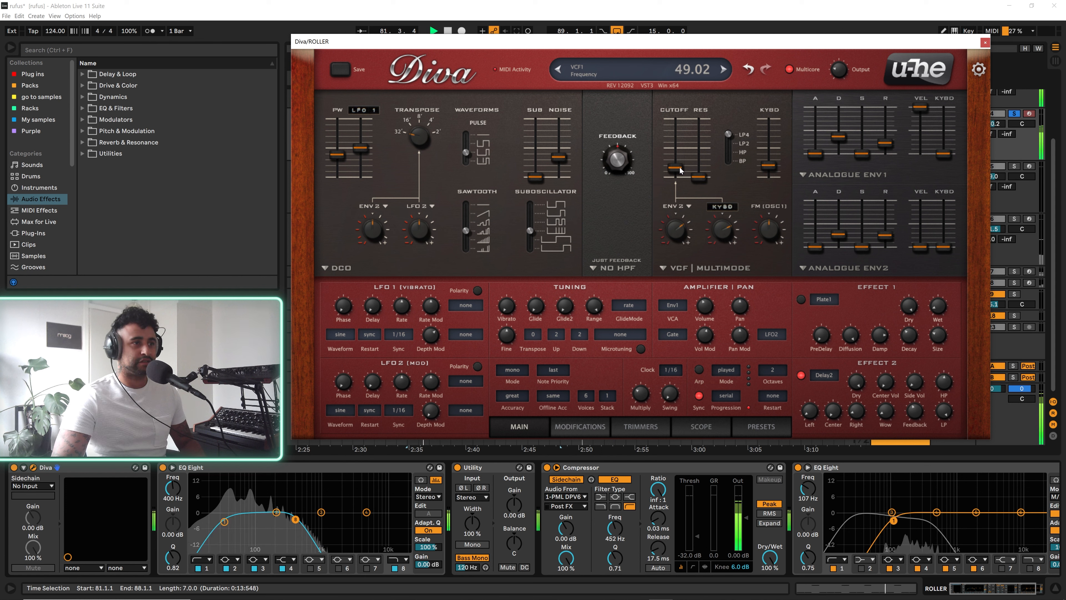
pyautogui.moveTo(682, 171); pyautogui.dragTo(682, 160)
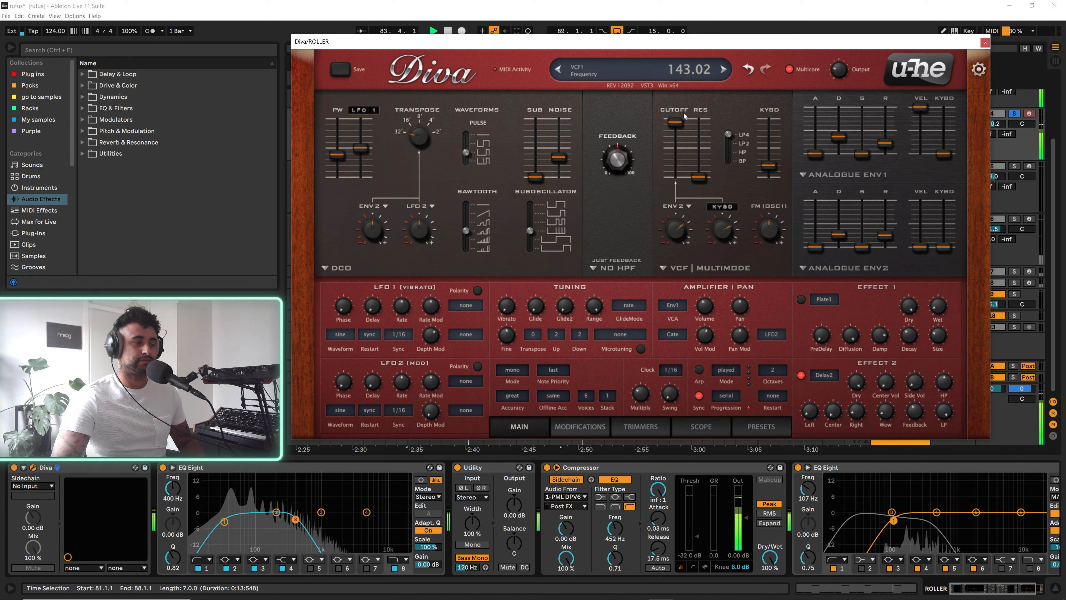
pyautogui.moveTo(675, 119); pyautogui.dragTo(674, 161)
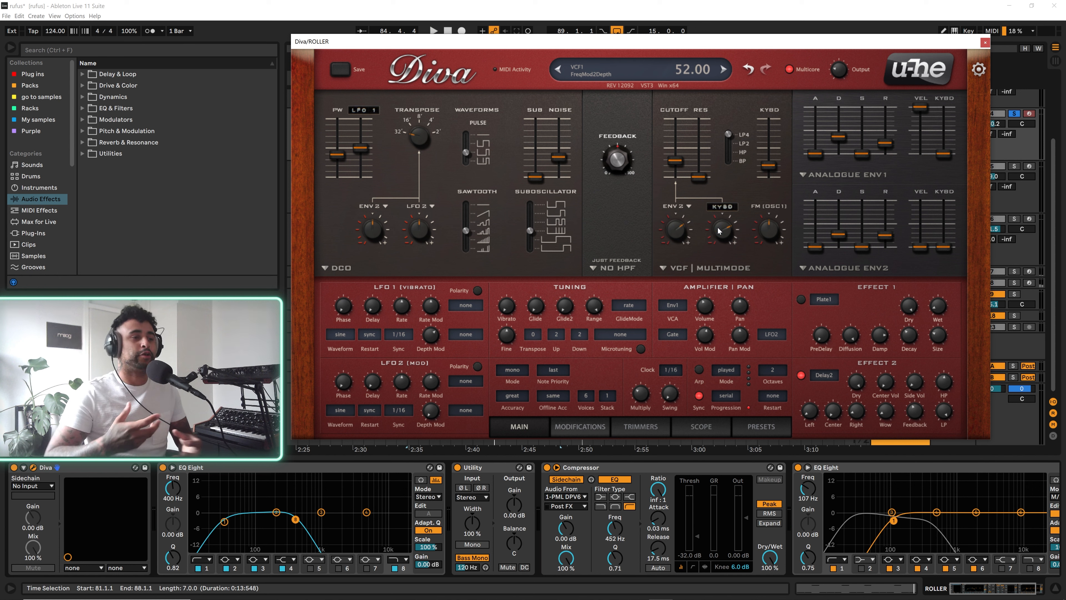
pyautogui.click(722, 70)
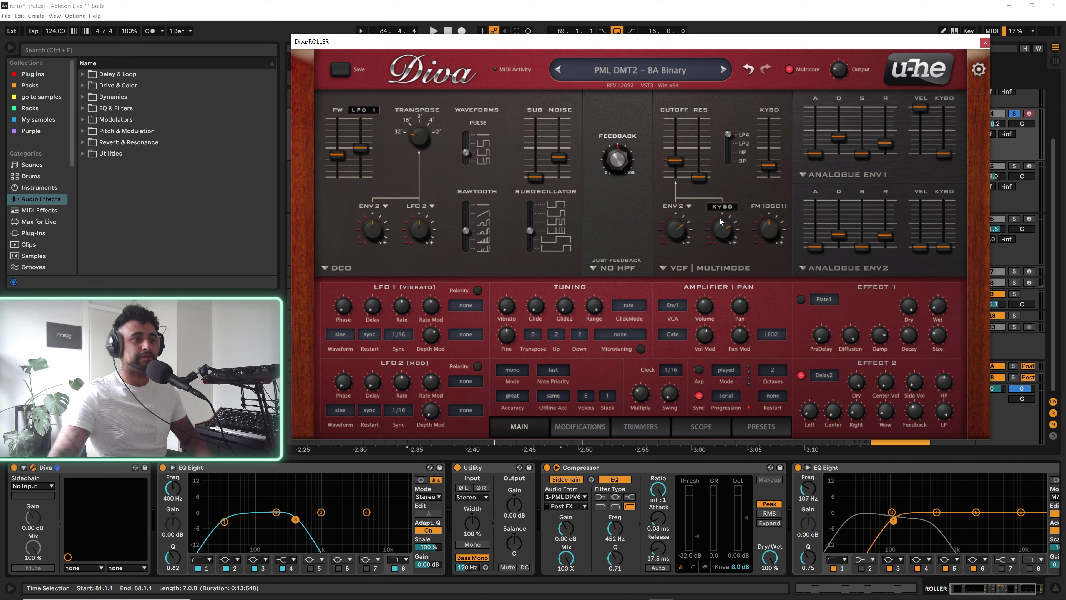
pyautogui.click(985, 42)
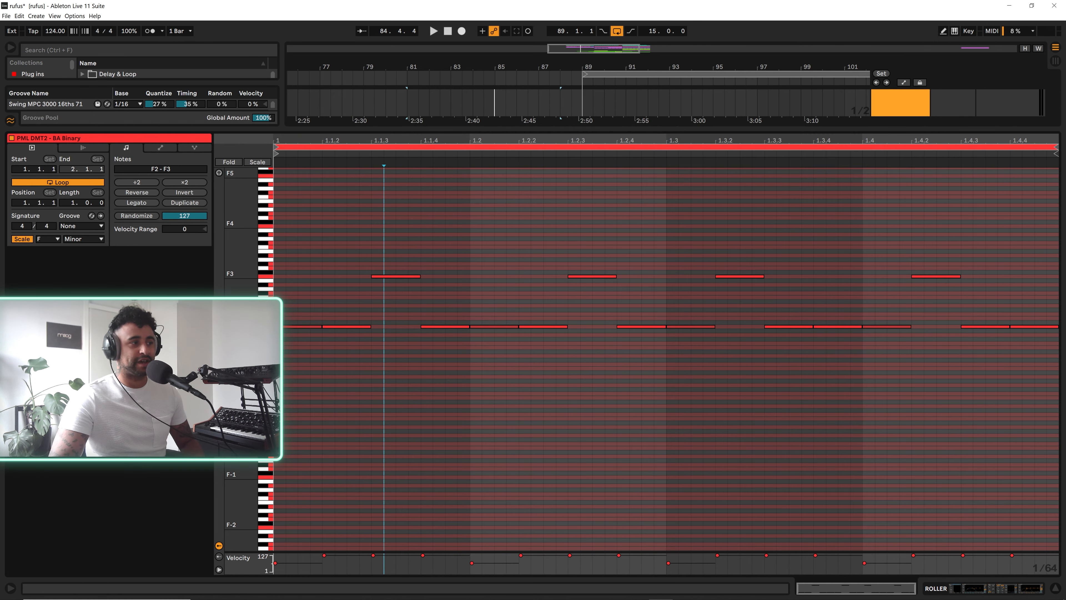
# - Show the BA Binary clip's F2 and F3 notes with Fold off across the keyboard
pyautogui.click(229, 162)
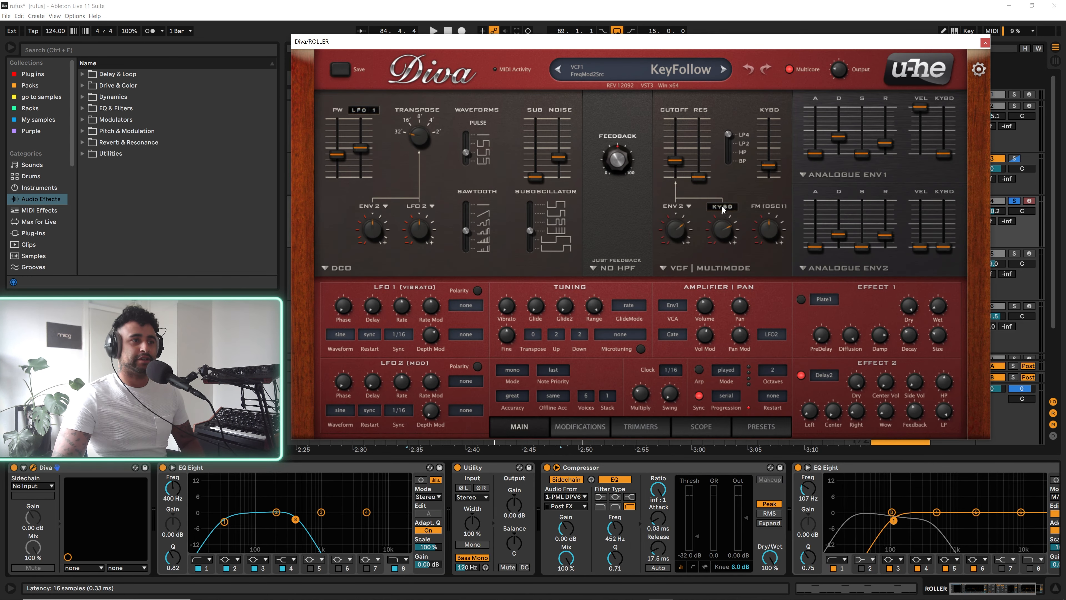
# - Raise Diva's VCF ENV 2 modulation depth from 4 to 50 while the bass plays
pyautogui.click(721, 207)
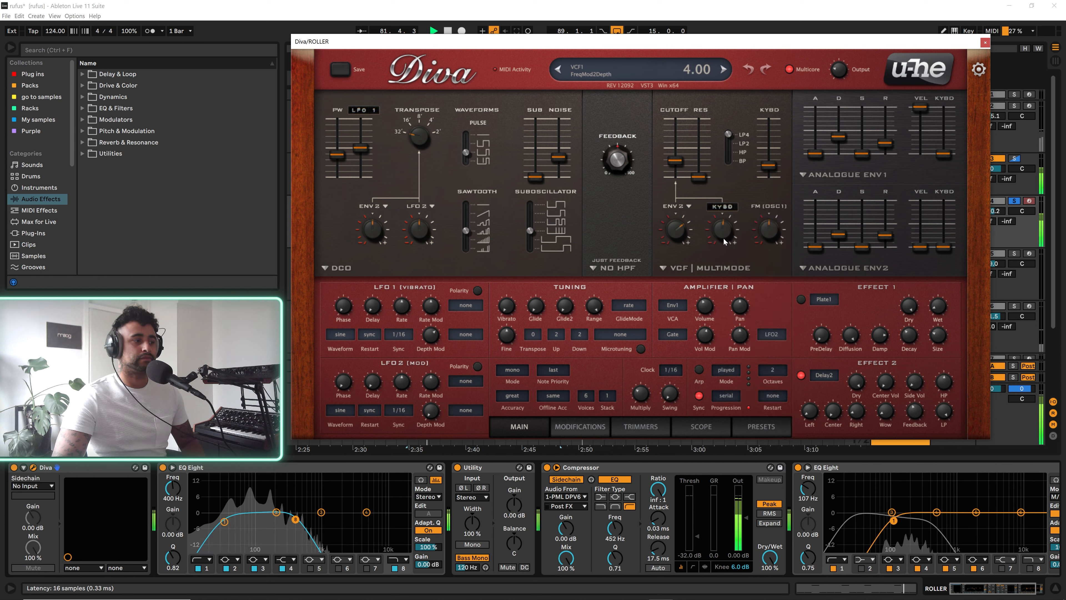
pyautogui.moveTo(723, 234); pyautogui.dragTo(722, 204)
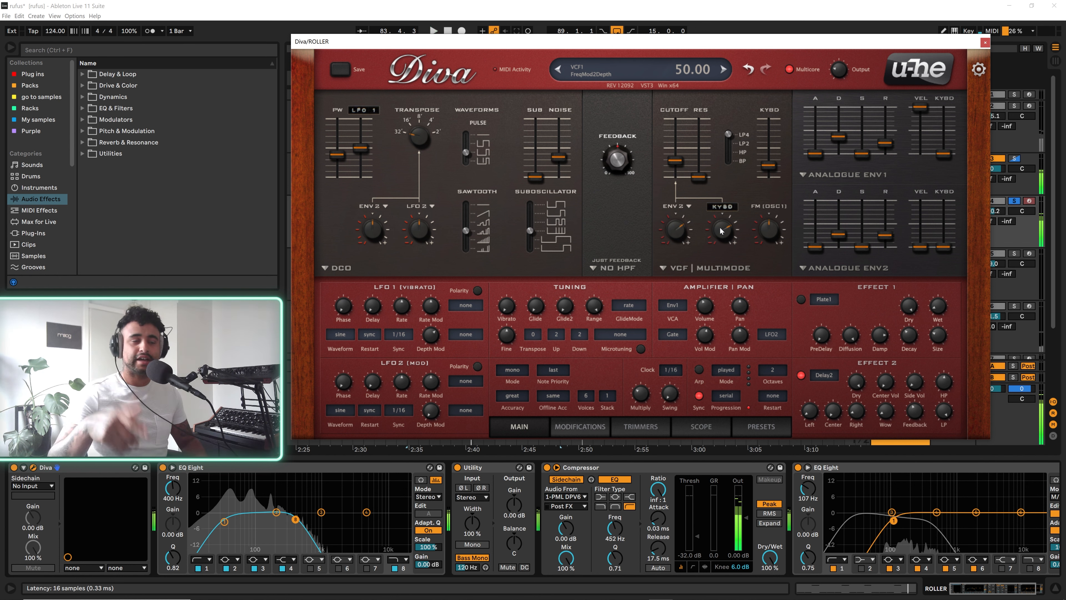
pyautogui.click(725, 69)
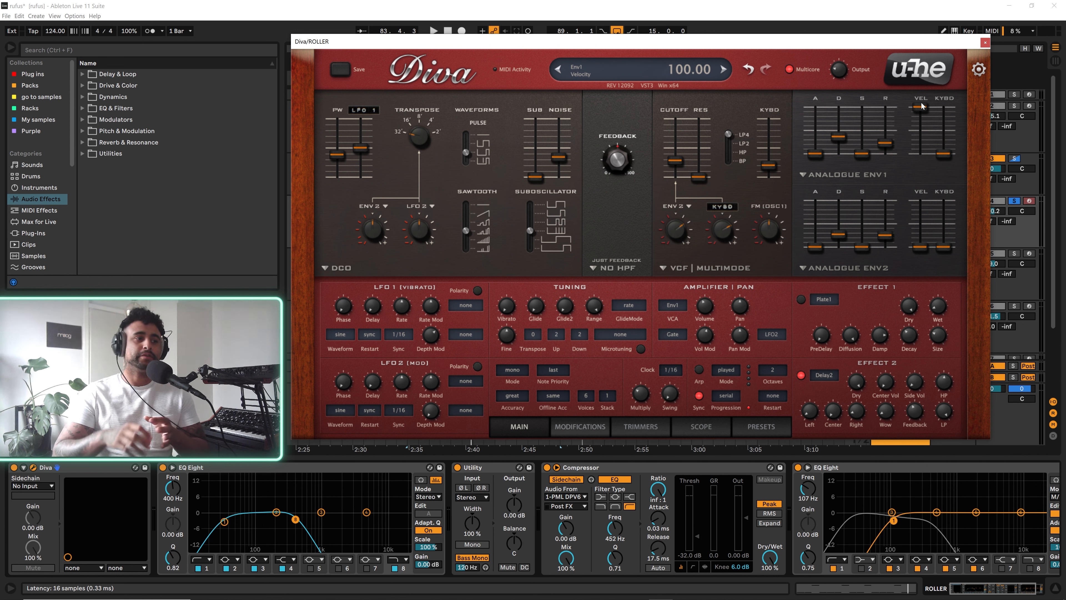
pyautogui.click(723, 68)
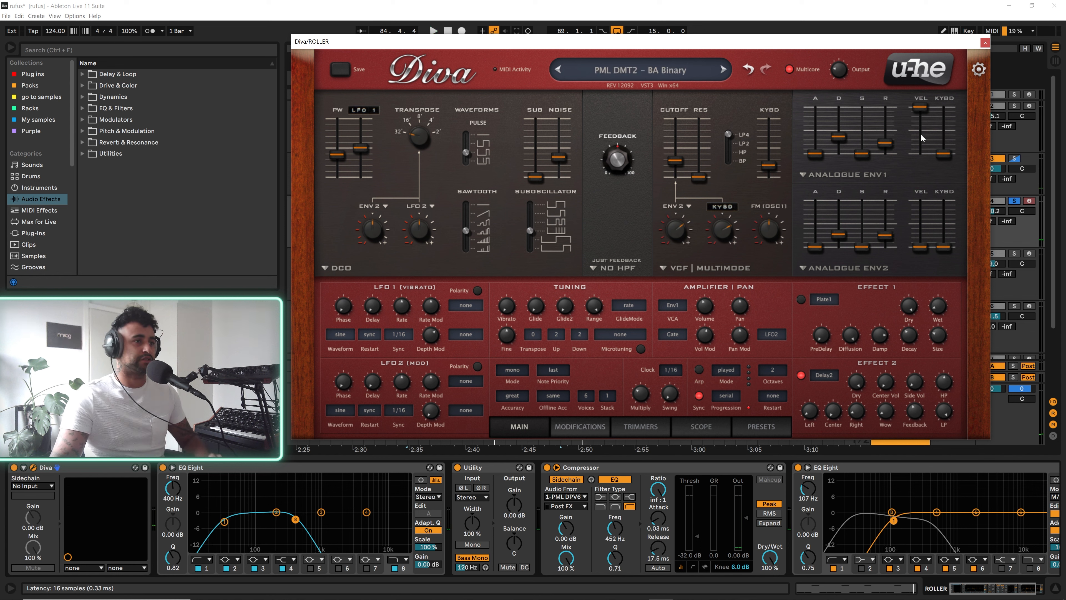
# - Check Diva's arpeggiator order, then close the window to return to the arrangement
pyautogui.click(721, 70)
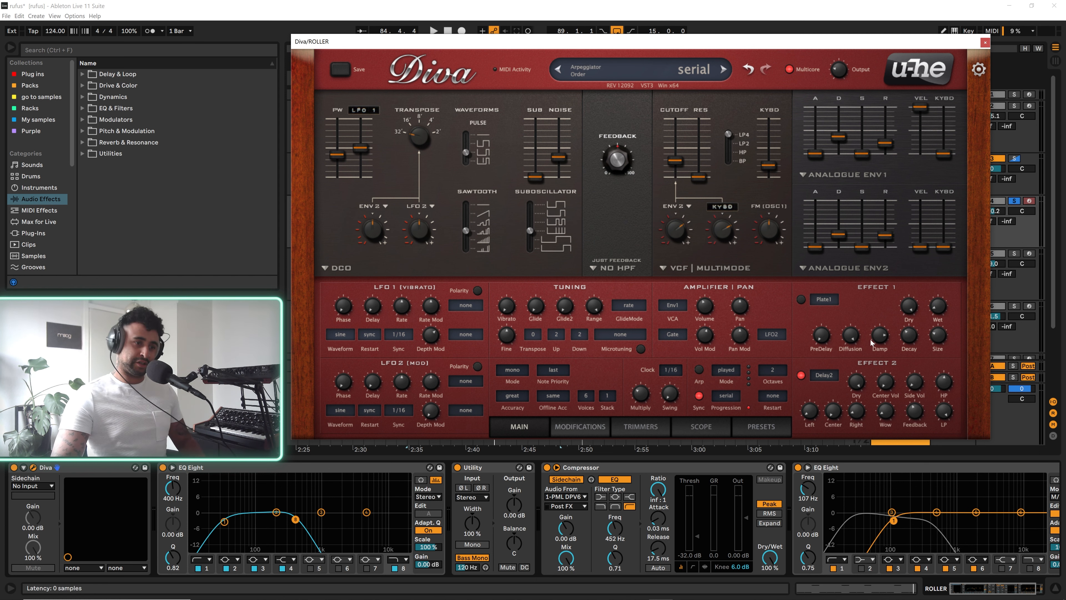
pyautogui.click(985, 42)
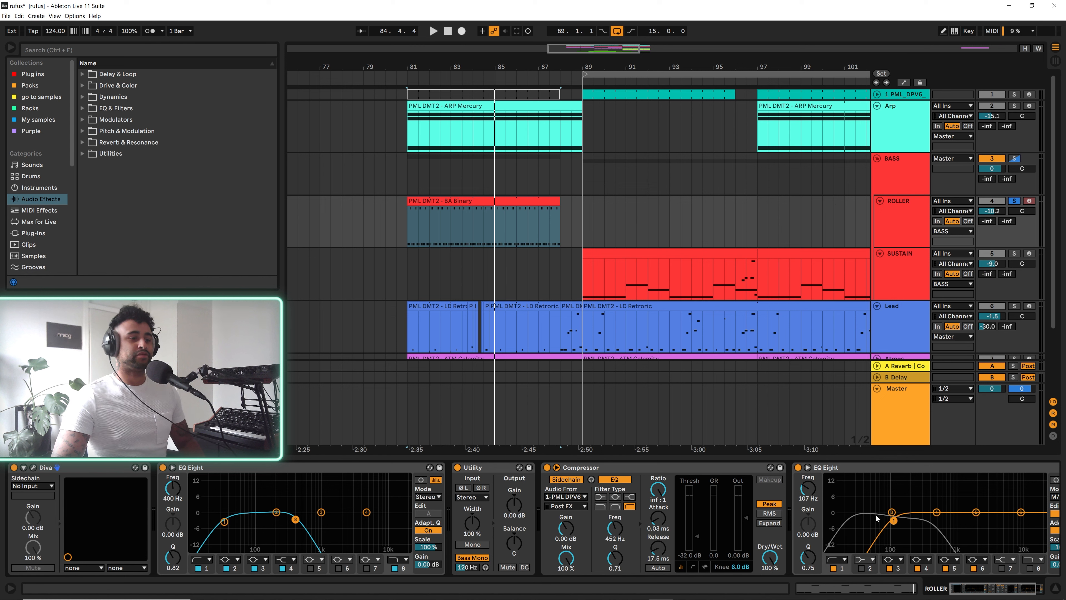
# - Scroll the ROLLER device chain right so the last EQ Eight in M/S mode is fully visible
pyautogui.click(433, 31)
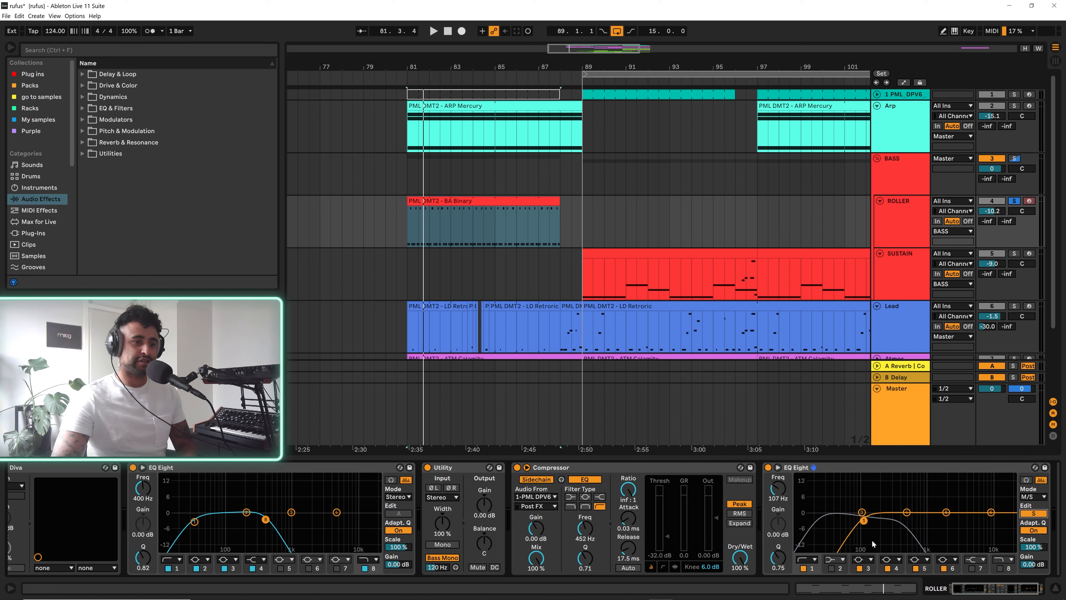
pyautogui.moveTo(876, 525)
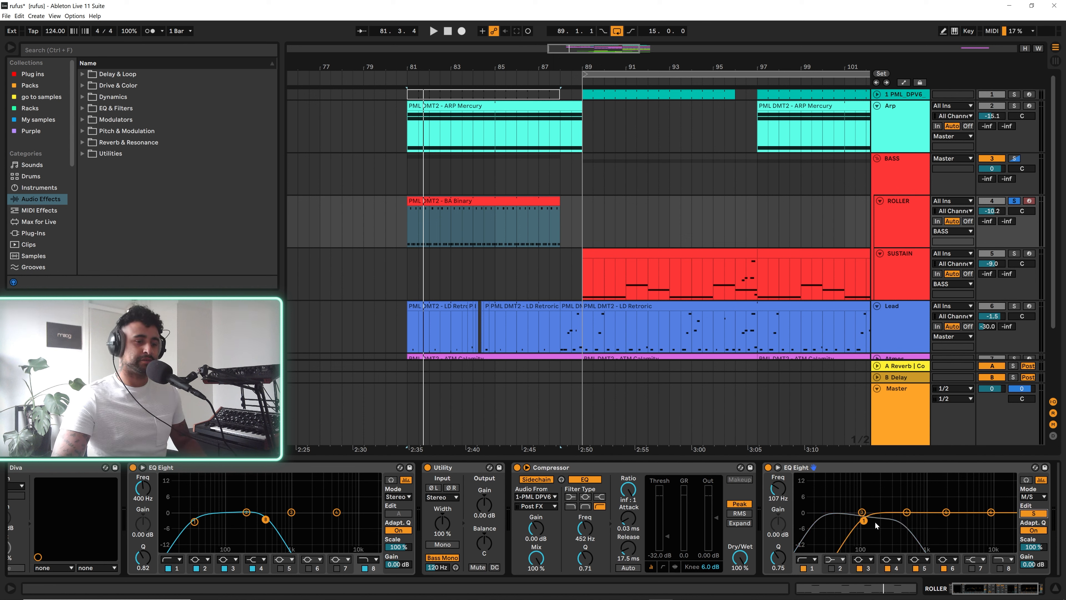
pyautogui.click(434, 31)
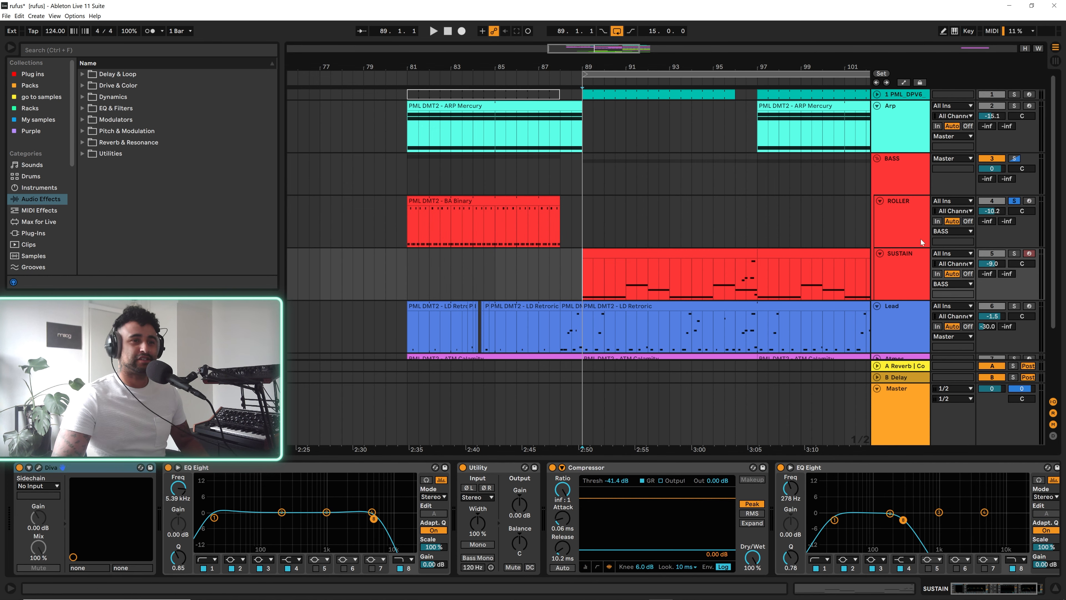
# - Open the SUSTAIN track's Diva plug-in window showing its triple-oscillator patch
pyautogui.click(433, 31)
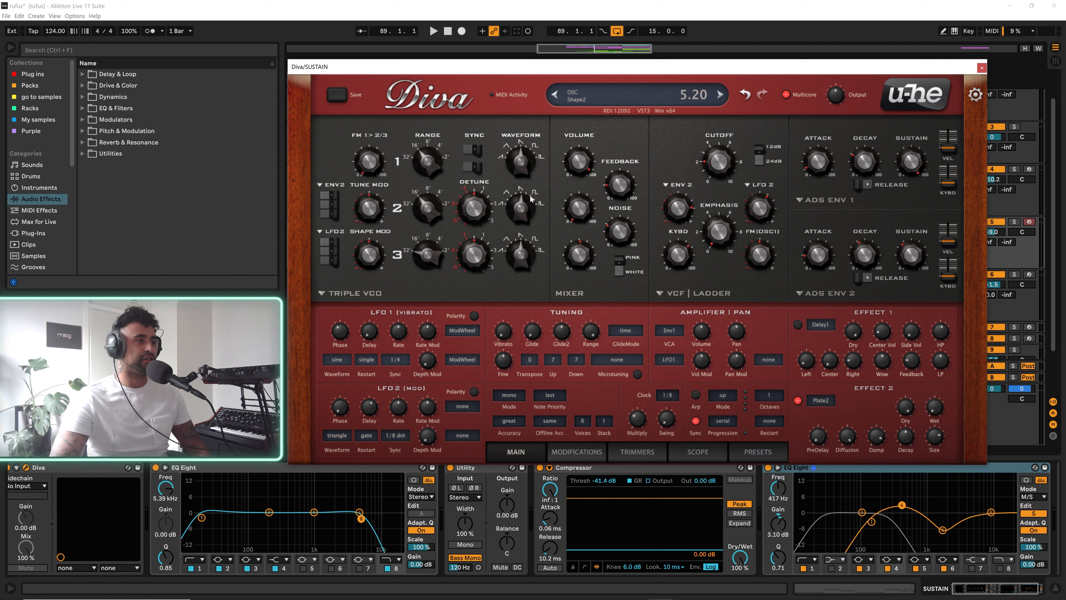
pyautogui.moveTo(576, 161); pyautogui.dragTo(576, 150)
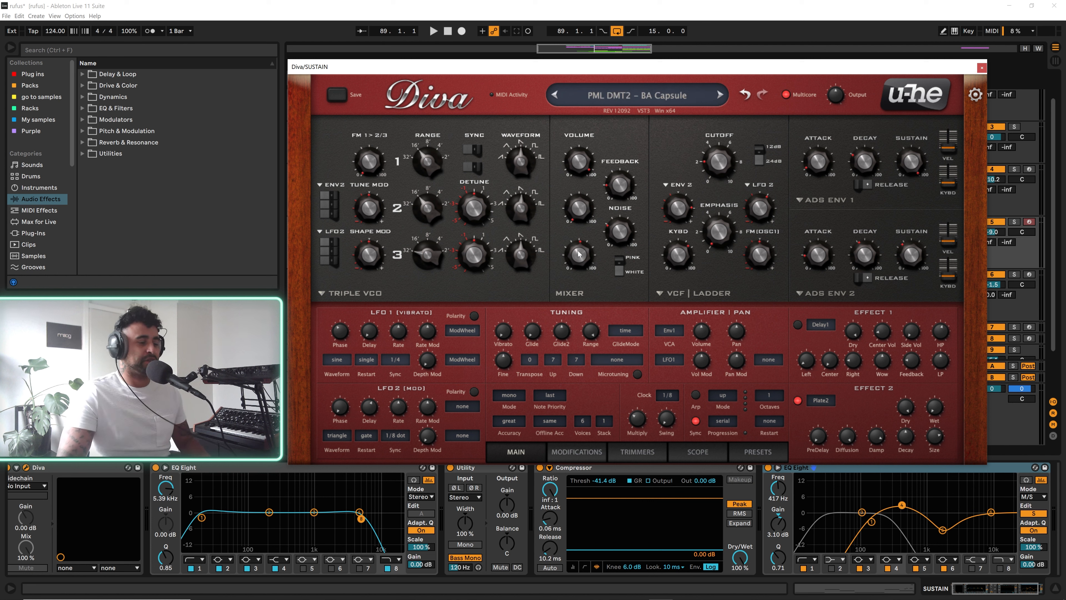
pyautogui.click(434, 31)
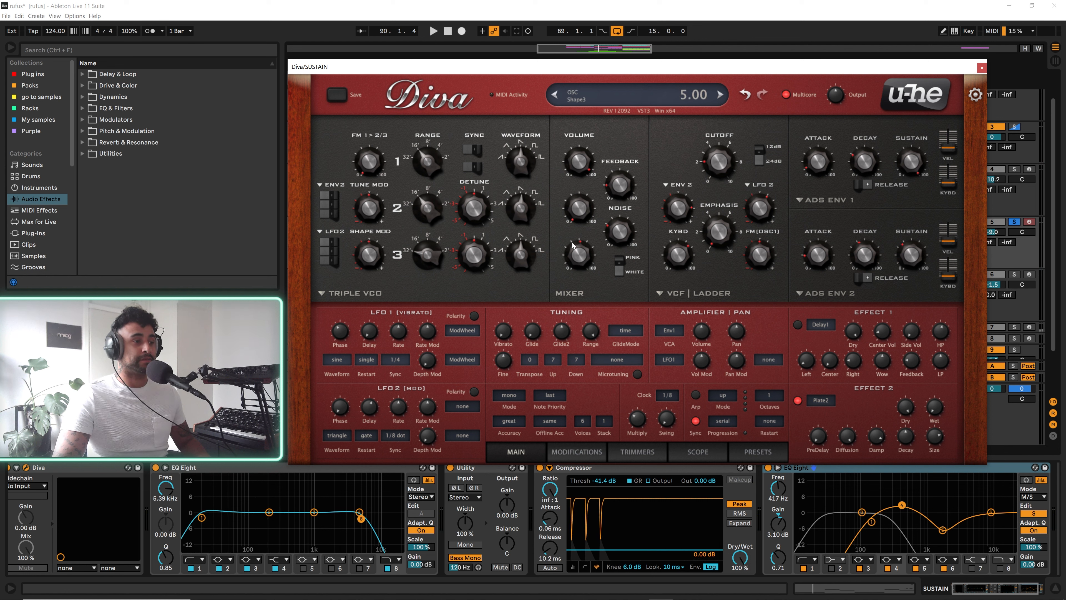
pyautogui.click(434, 31)
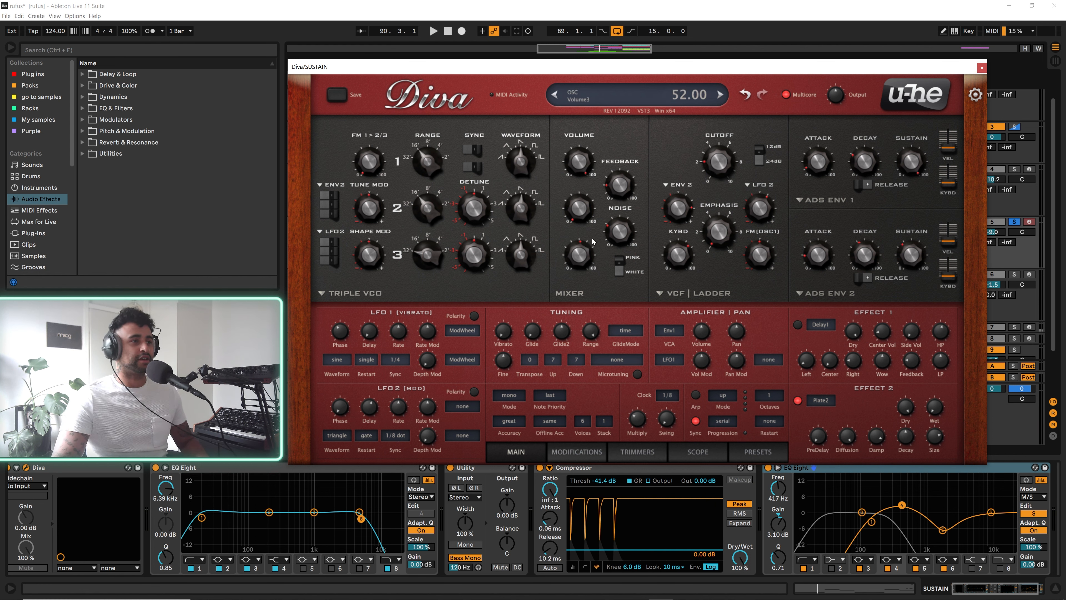
pyautogui.moveTo(618, 231); pyautogui.dragTo(618, 245)
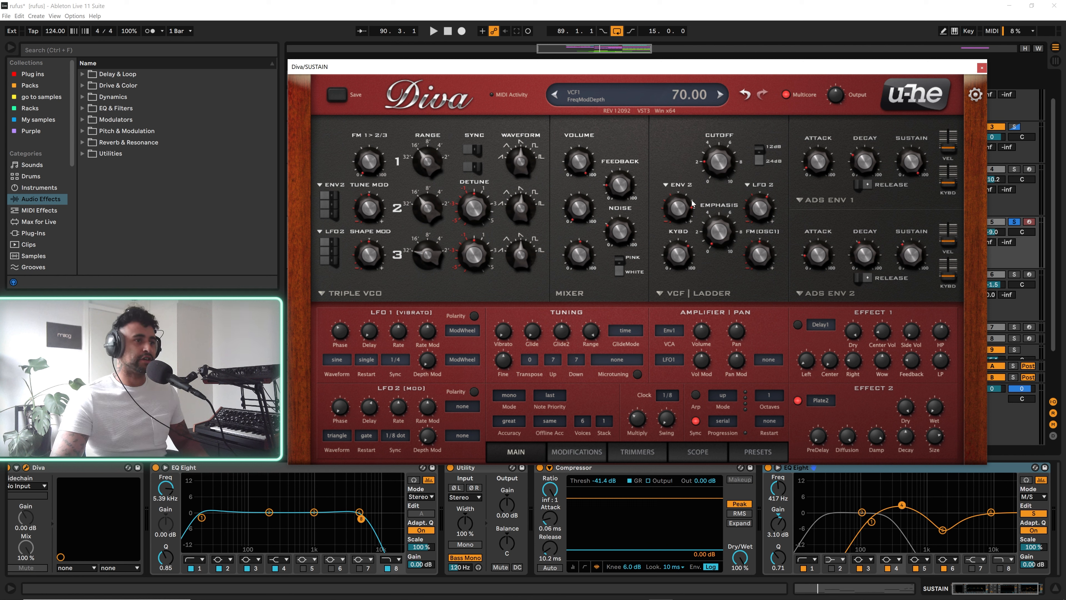
# - Switch the SUSTAIN Diva patch to its Modifications routing page
pyautogui.moveTo(718, 160); pyautogui.dragTo(718, 169)
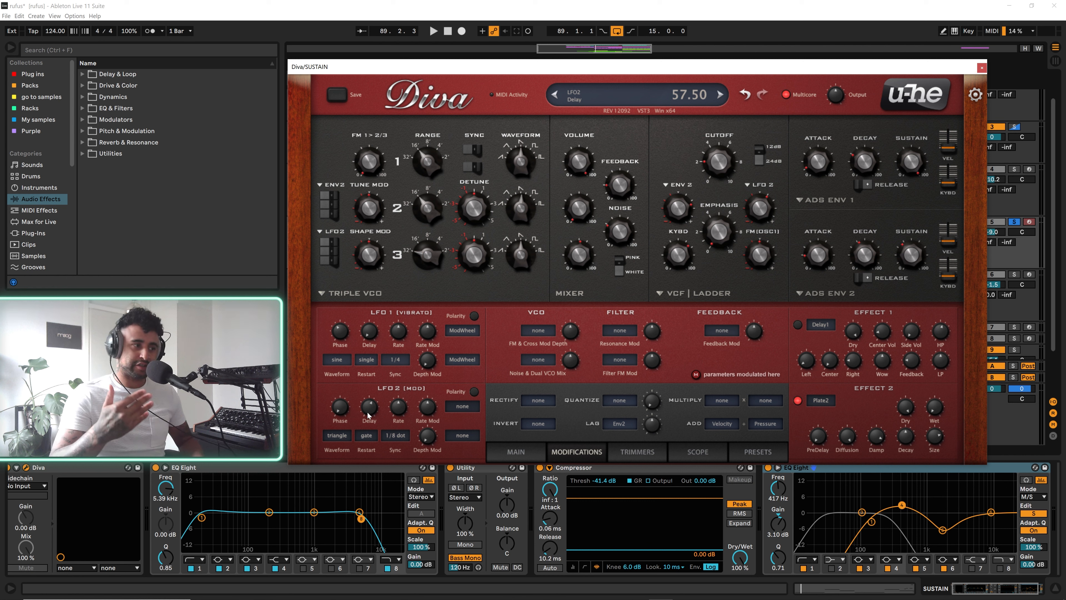
# - Check the filter Keyfollow amount (66), then return to Diva's Main page
pyautogui.click(395, 435)
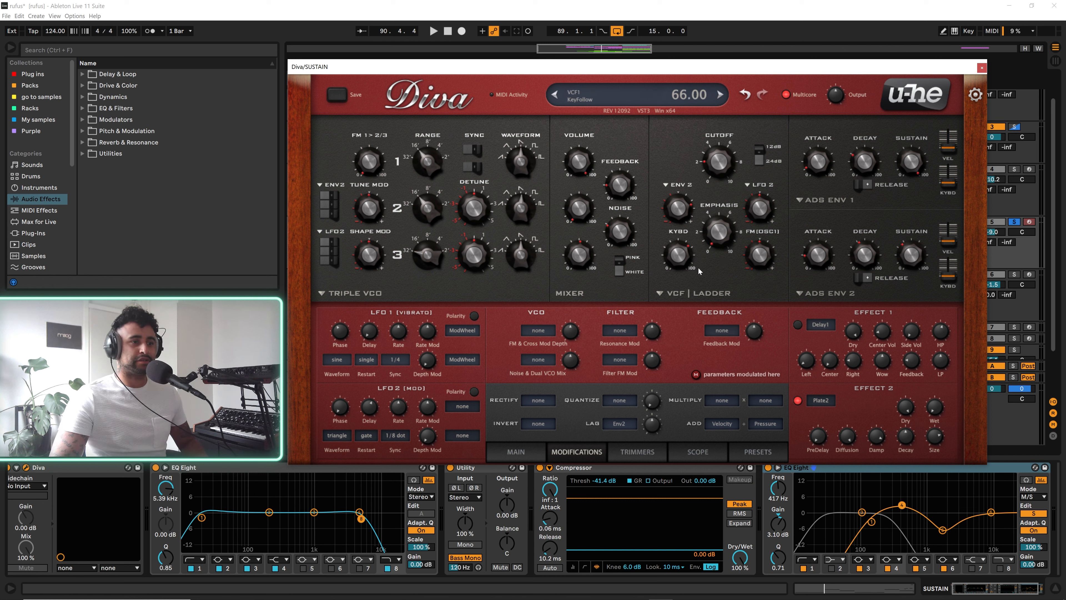
pyautogui.click(516, 452)
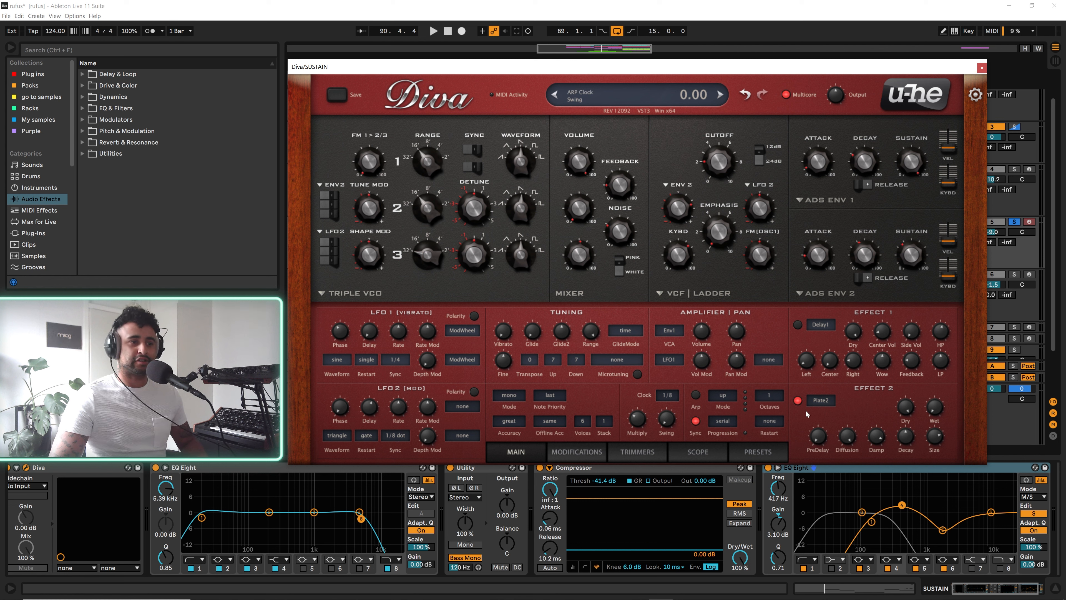
# - Check Plate2 decay (26) and output (100), then set Diva's voice mode toward poly
pyautogui.click(820, 400)
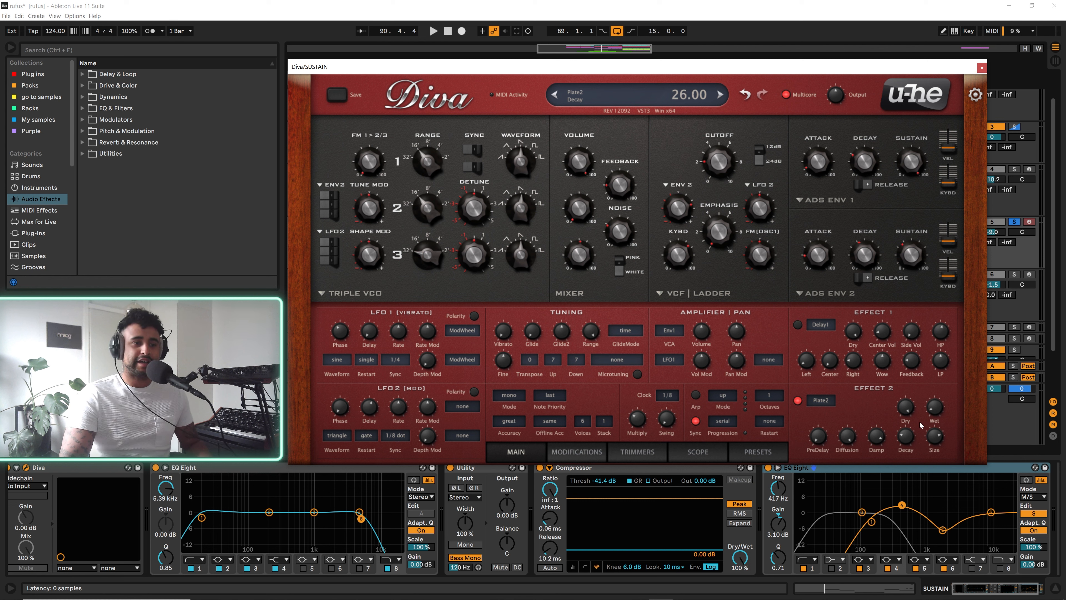
pyautogui.click(934, 407)
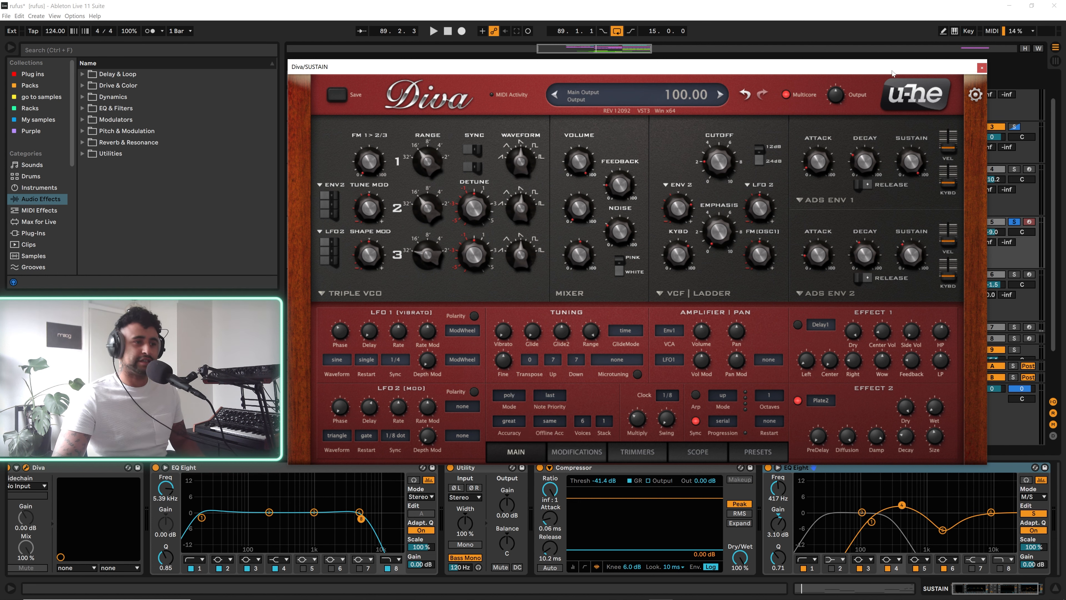
pyautogui.click(981, 67)
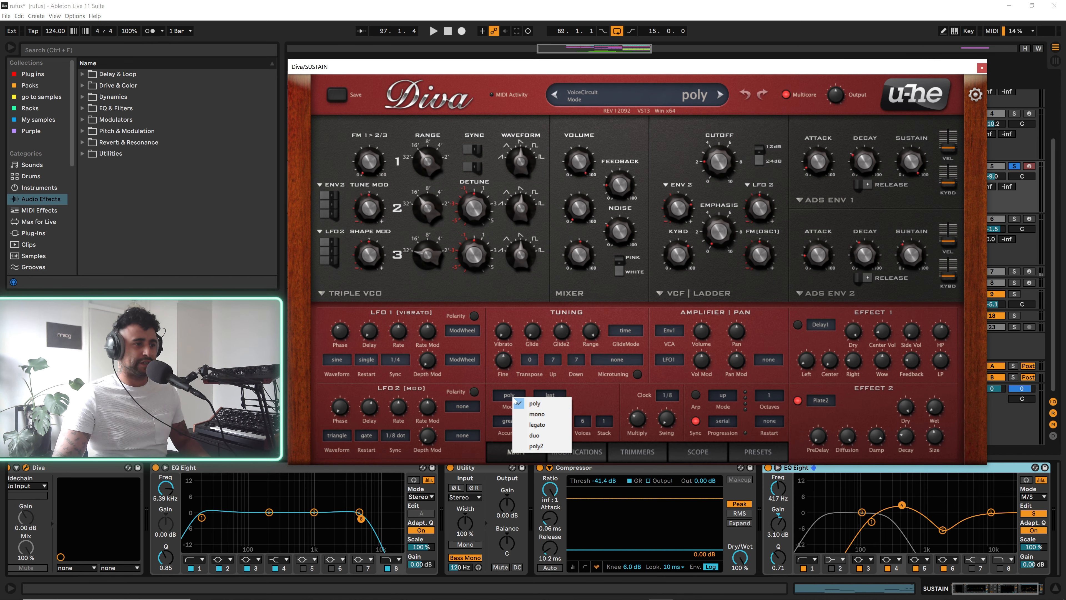
# - Choose poly in the voice Mode list and close the Diva window
pyautogui.click(981, 68)
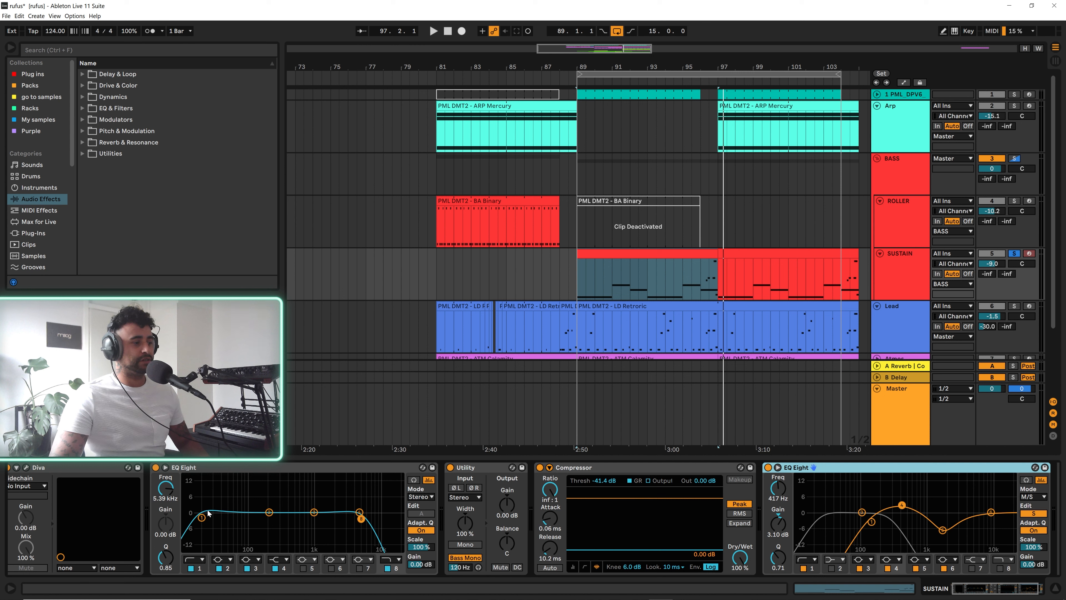
pyautogui.moveTo(379, 502)
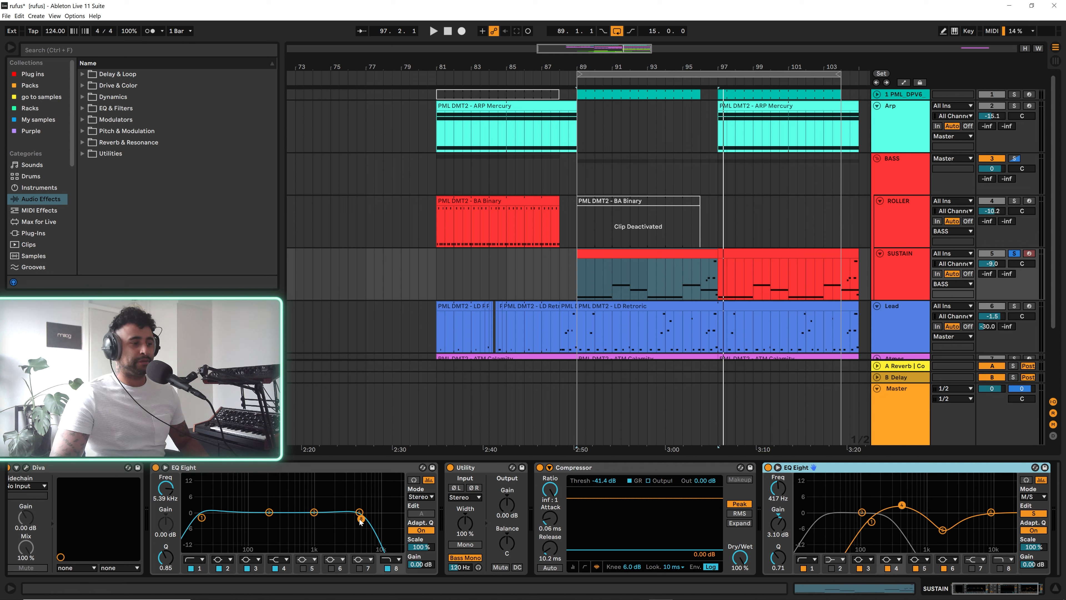
# - Expand the Compressor sidechain fed from 1-PML DPV6 and reveal the lower tracks
pyautogui.click(433, 31)
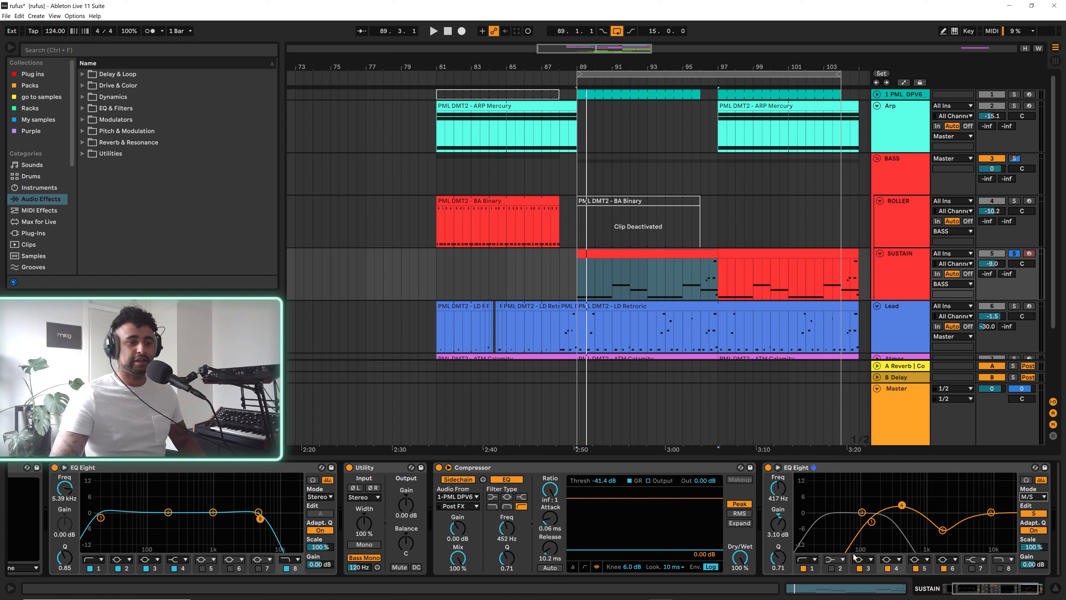
pyautogui.moveTo(951, 520)
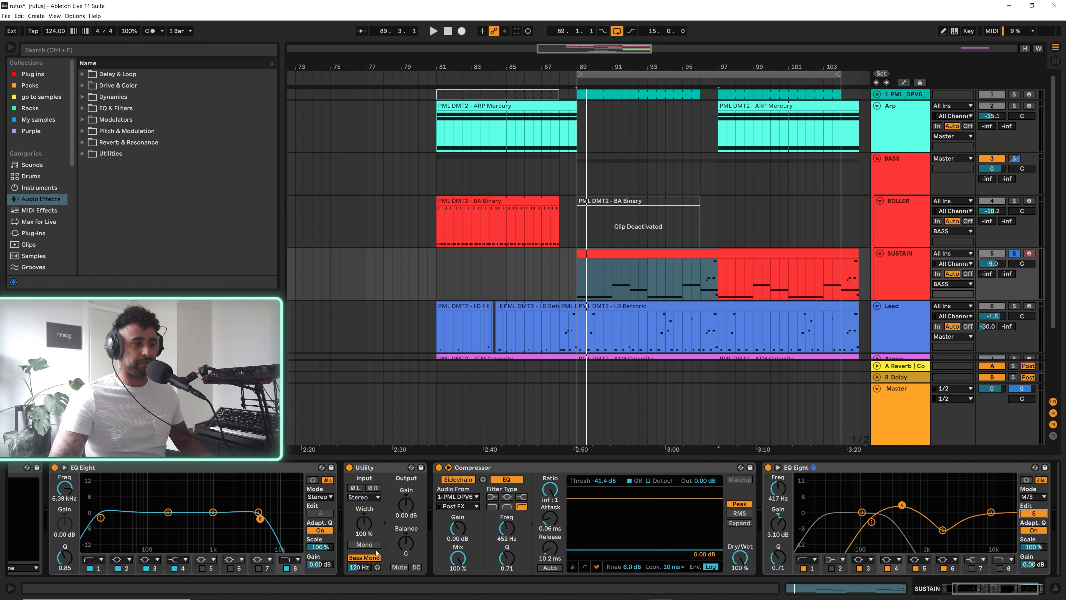
pyautogui.moveTo(878, 520)
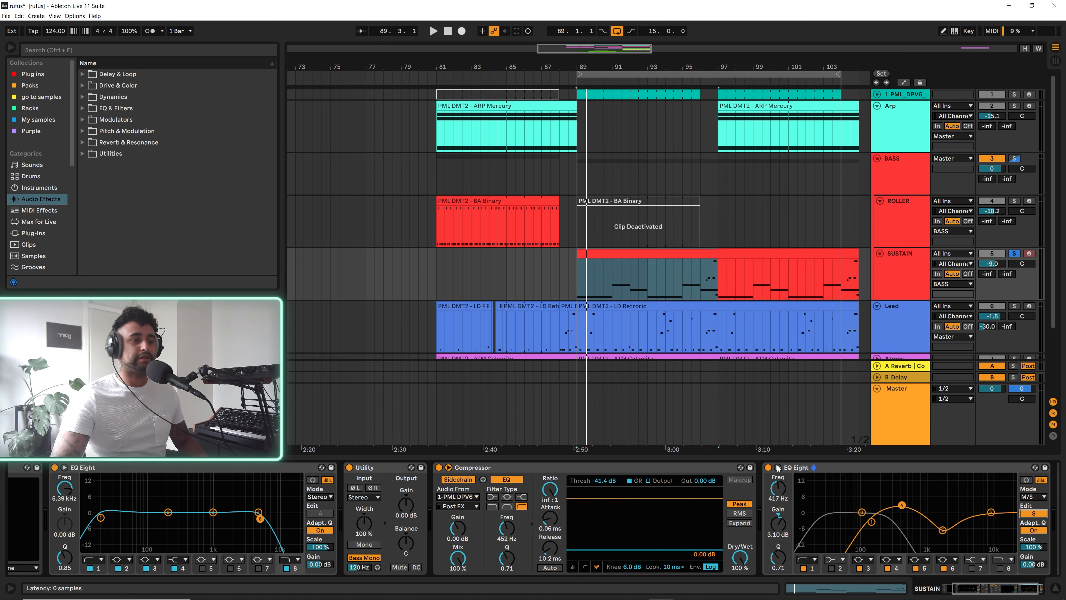
pyautogui.scroll(-3)
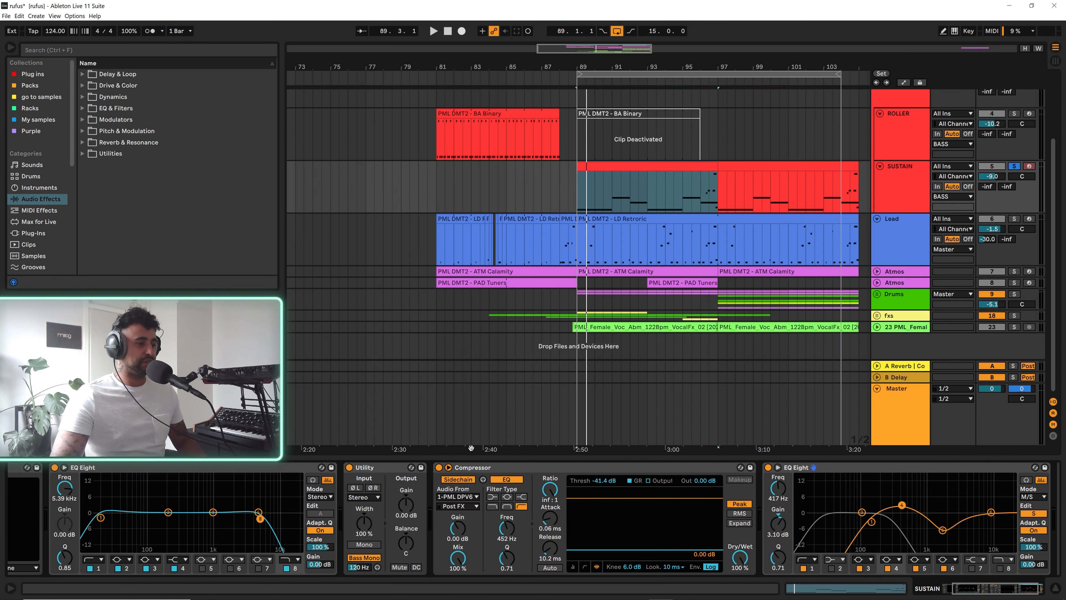